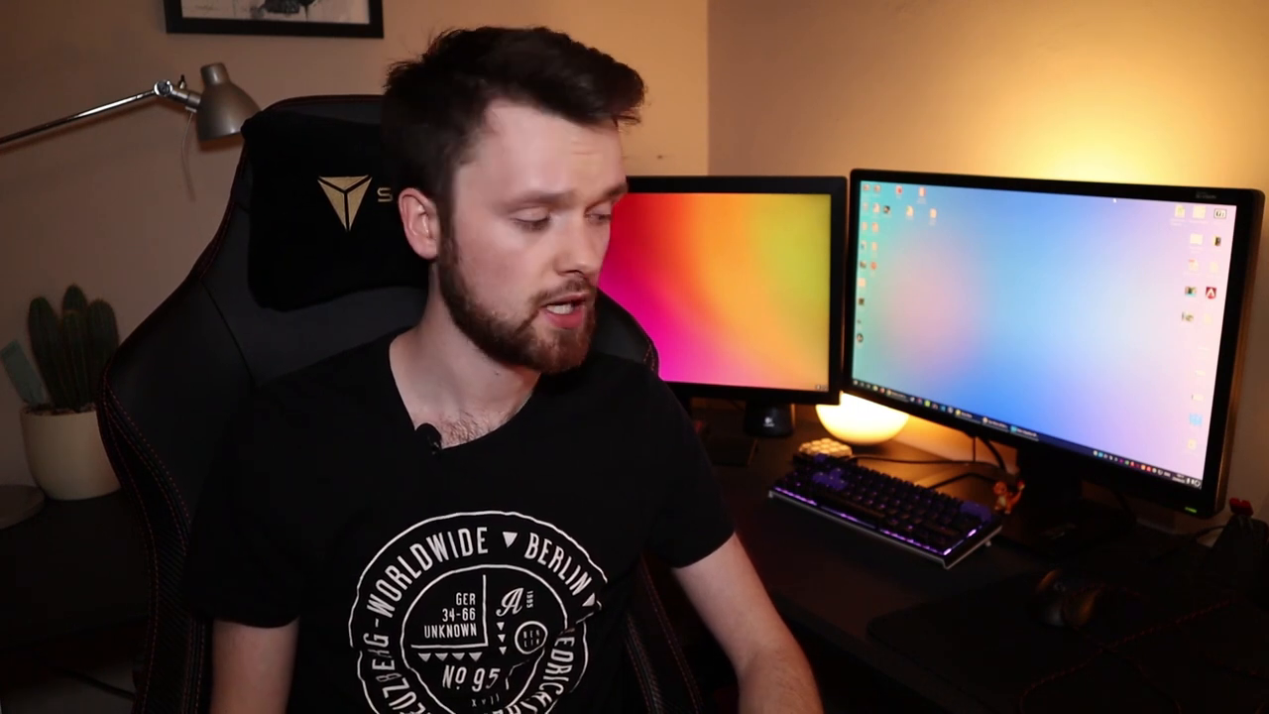
{"action": "left_click", "coordinate": [811, 646]}
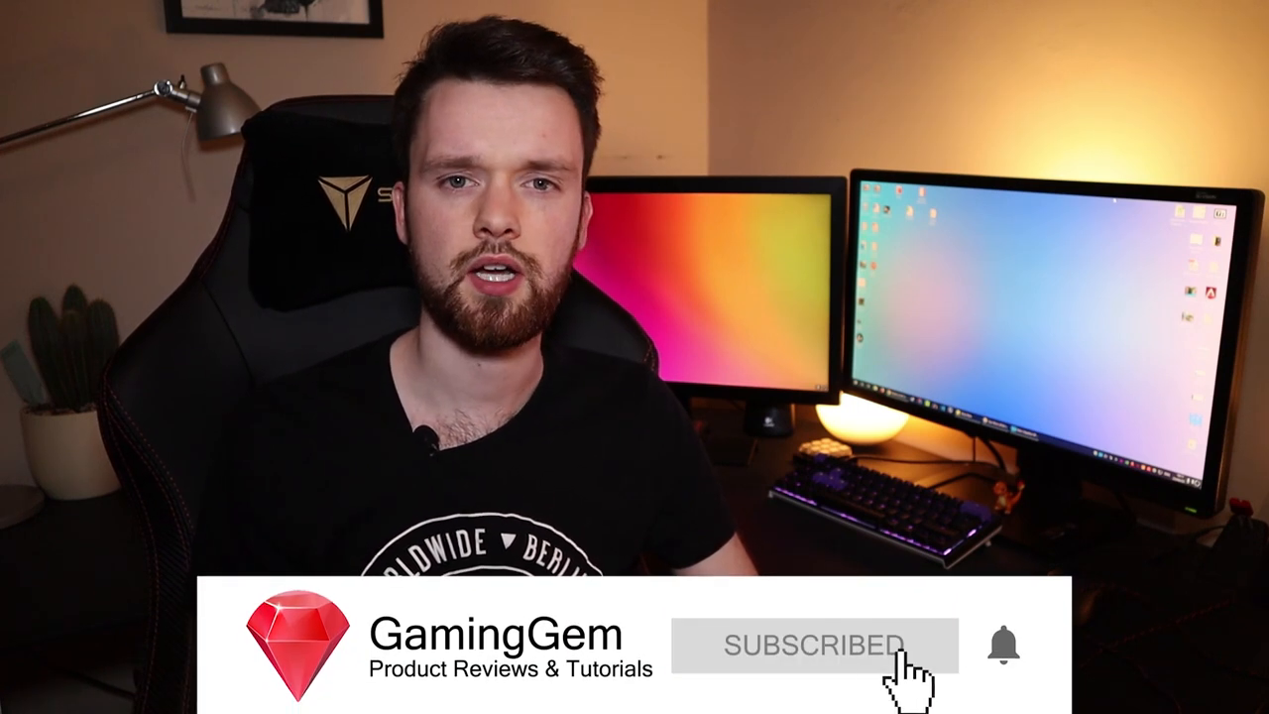